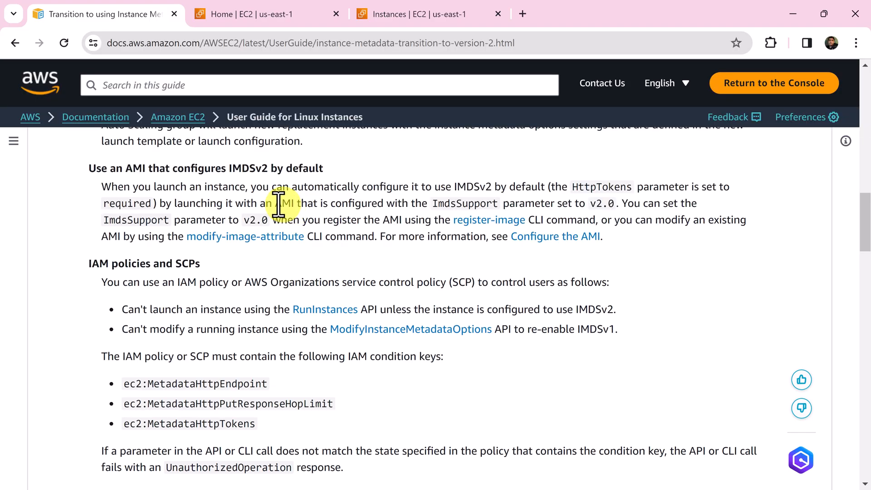
Highlight the term AMI in the IMDSv2 transition guide before moving to the EC2 console.
double_click(284, 202)
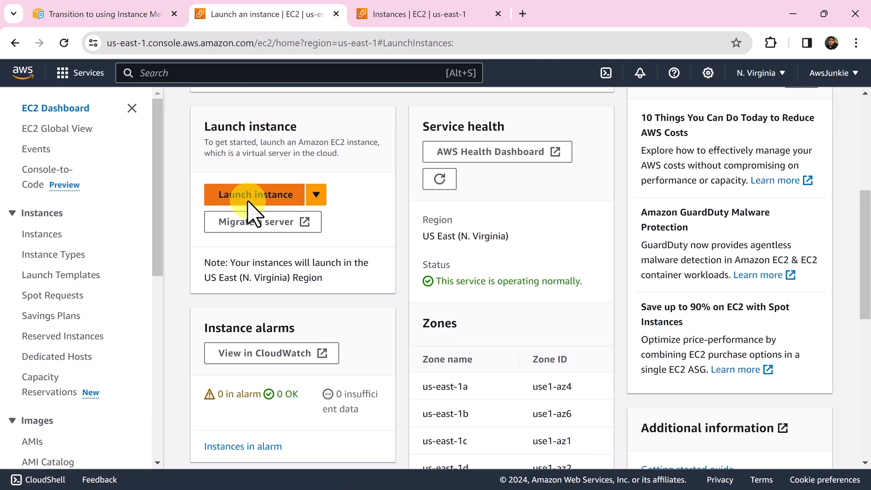
Start a new instance launch, then go to the Instances list showing the running AwsJunkie instance.
left_click(256, 194)
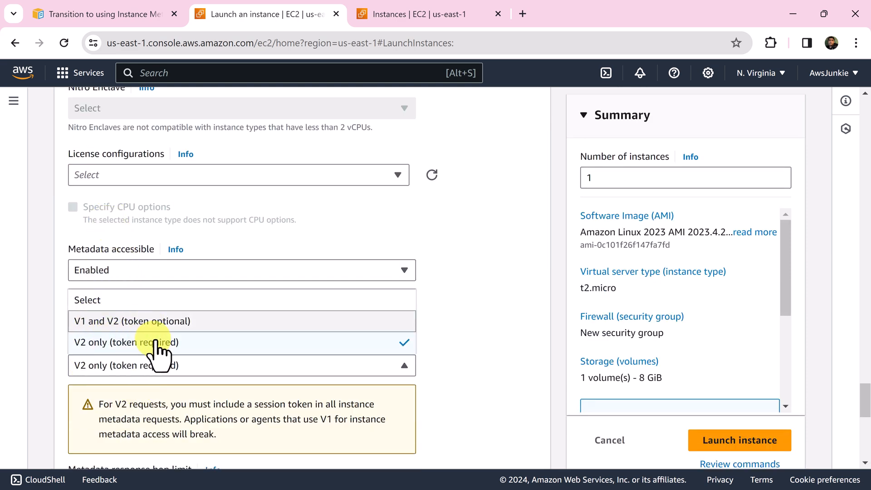
left_click(430, 14)
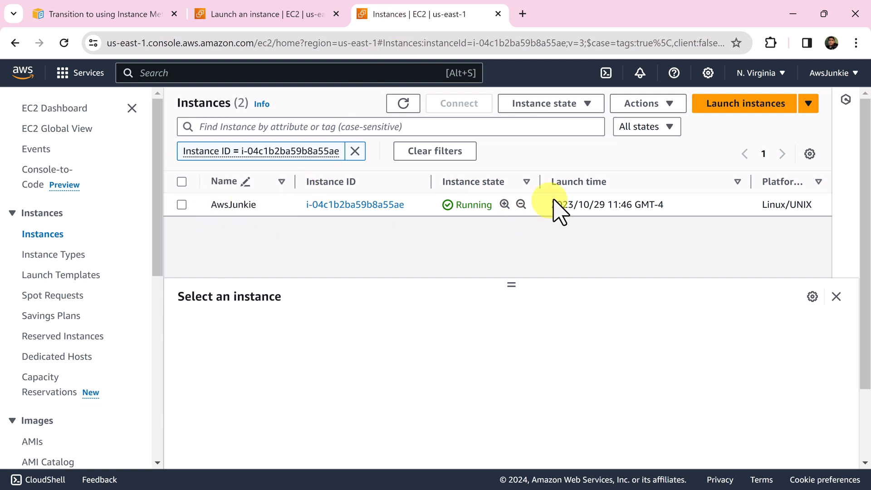
For the AwsJunkie instance, open Modify instance metadata options and set IMDSv2 to Required.
left_click(182, 204)
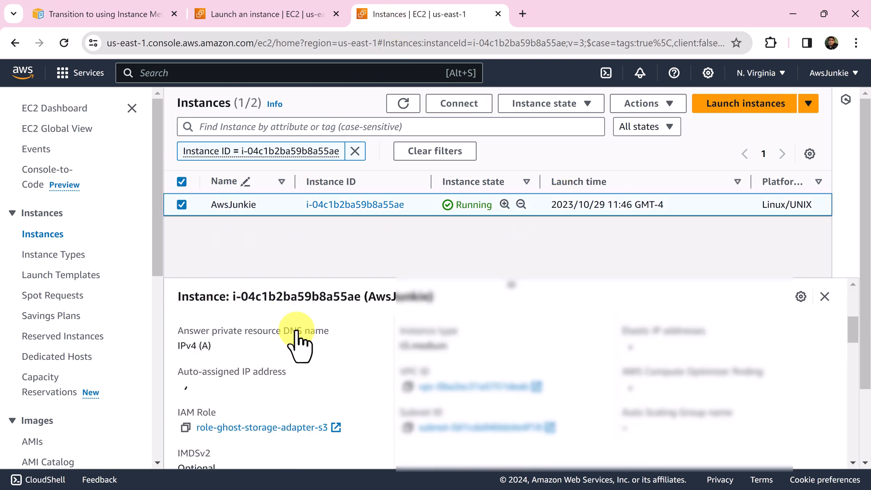
scroll("down", 3)
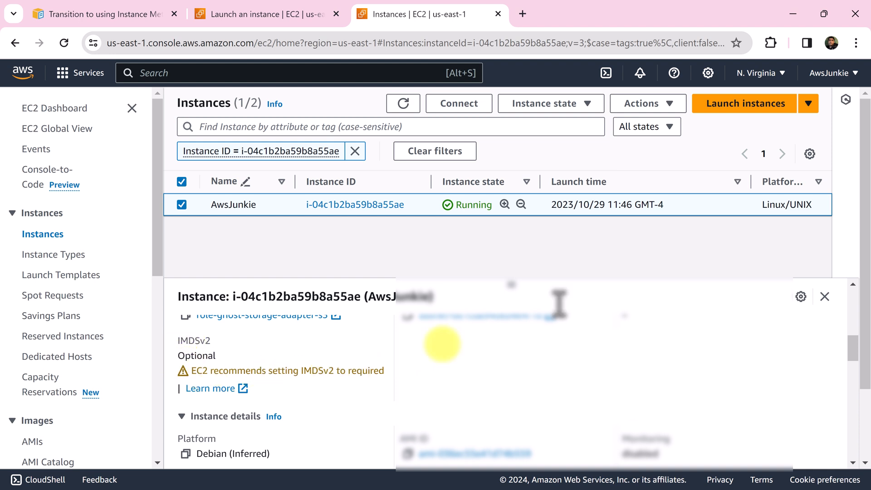
left_click(642, 104)
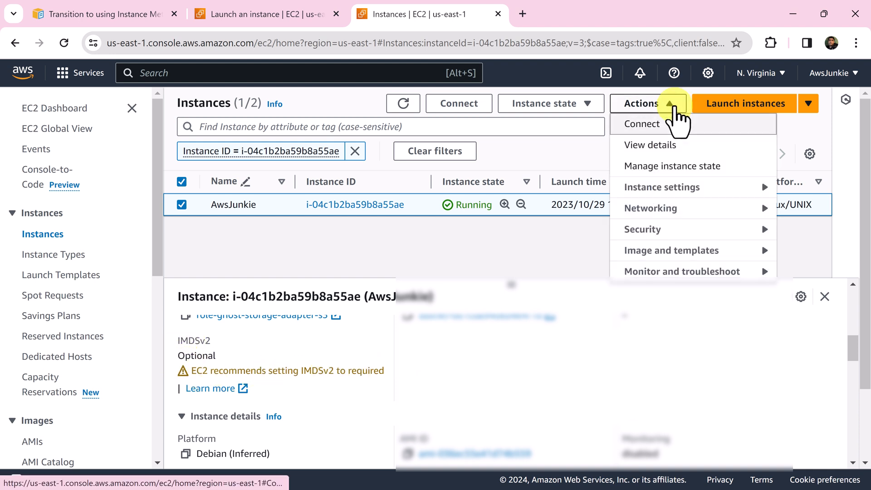
mouse_move(661, 187)
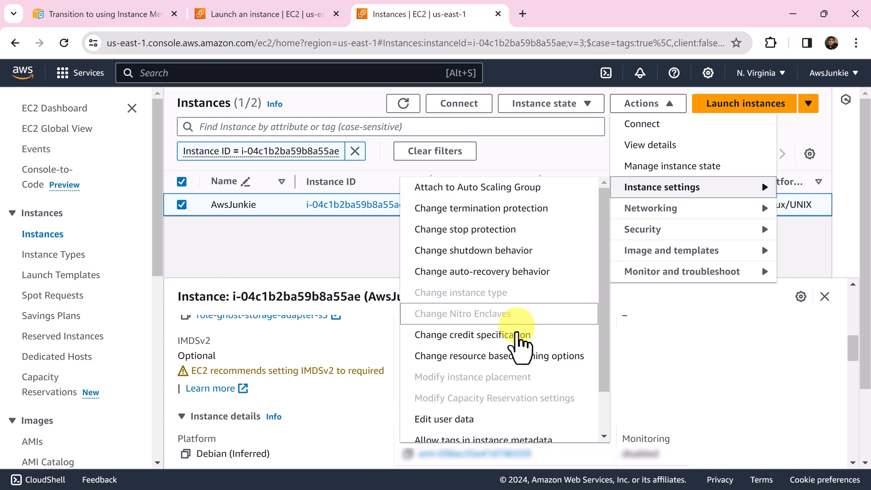
left_click(483, 439)
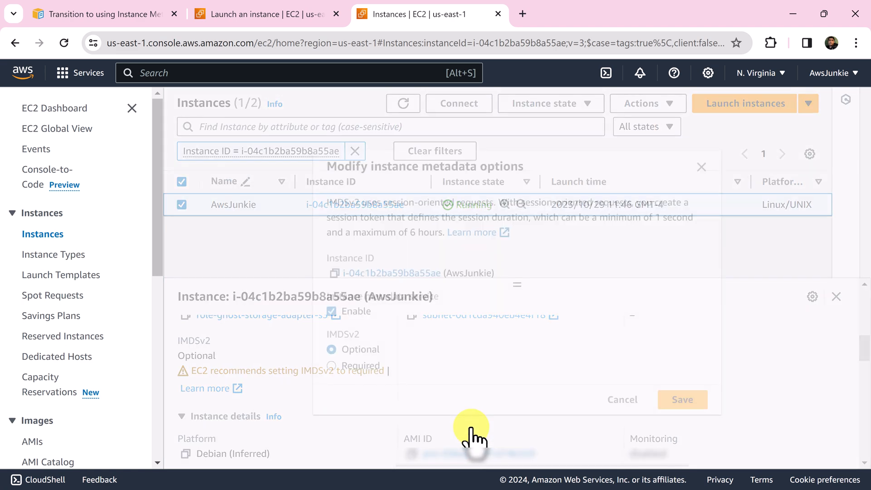
left_click(331, 327)
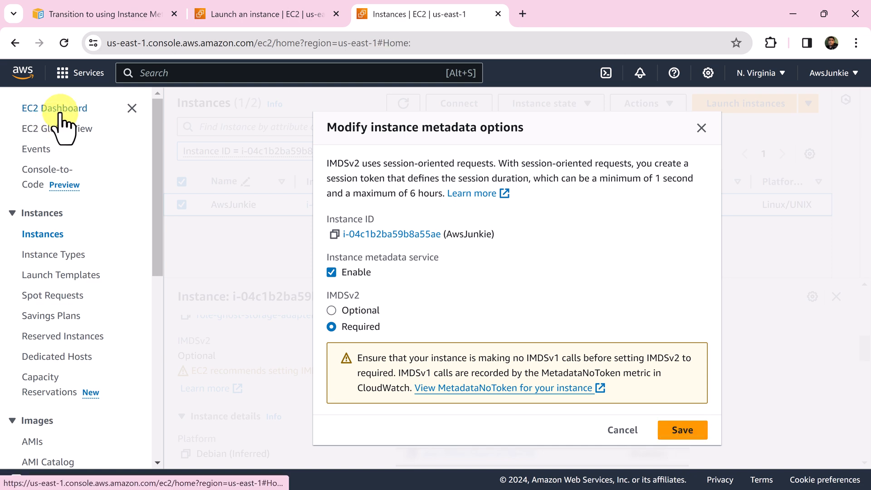
From the EC2 dashboard, show Data protection and security's IMDS defaults, highlighting the account-level, per-Region wording.
left_click(56, 108)
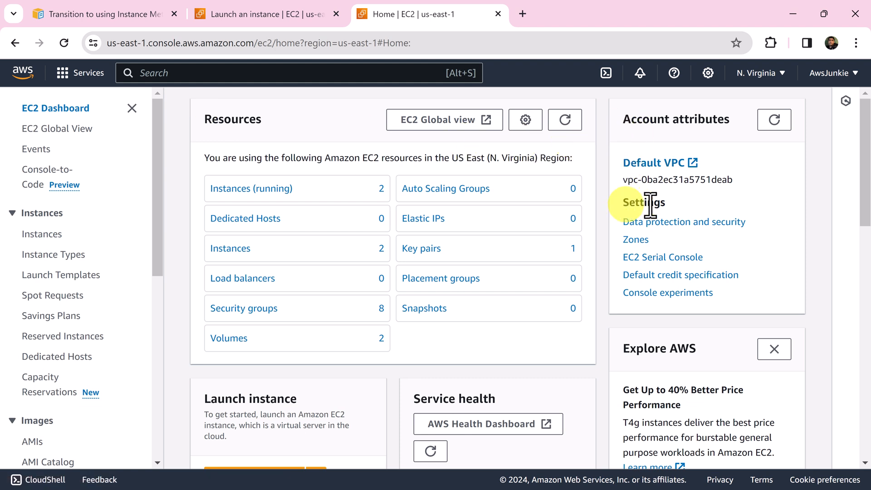
left_click(642, 202)
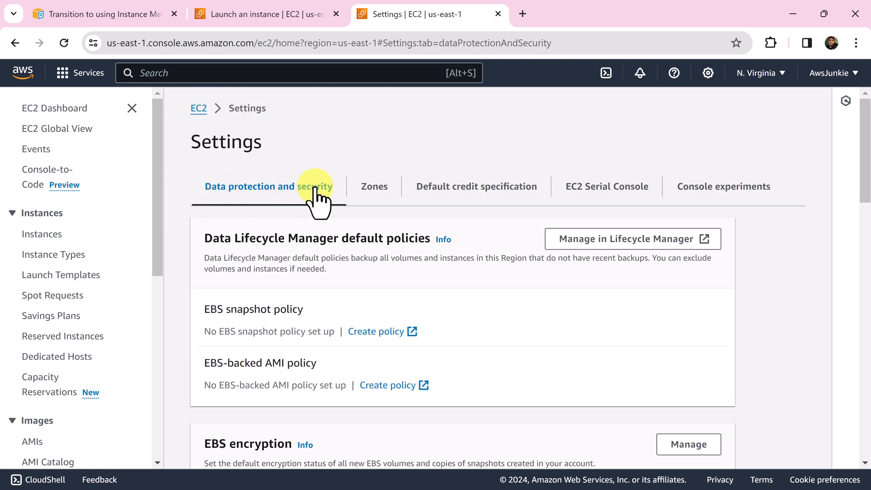
scroll("down", 3)
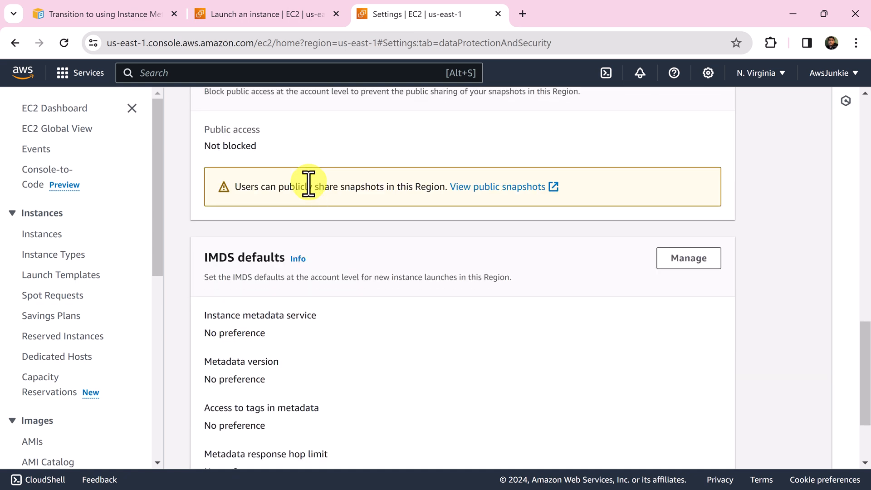
scroll("down", 3)
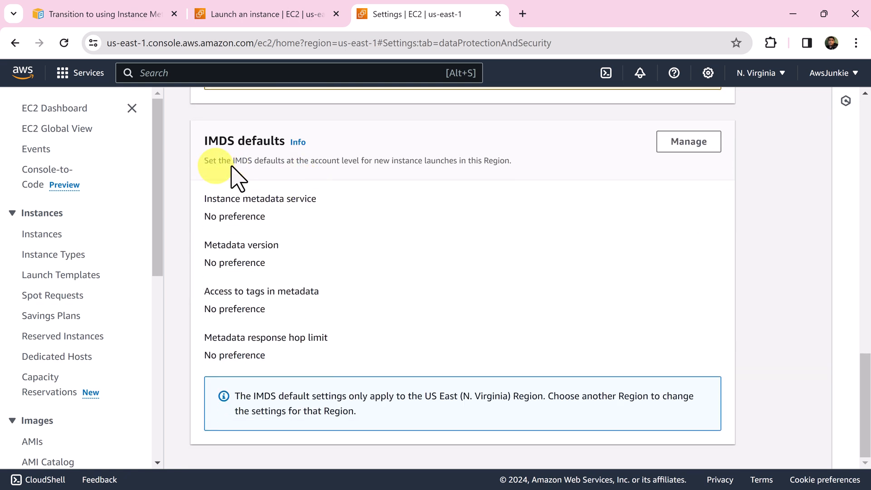
double_click(256, 160)
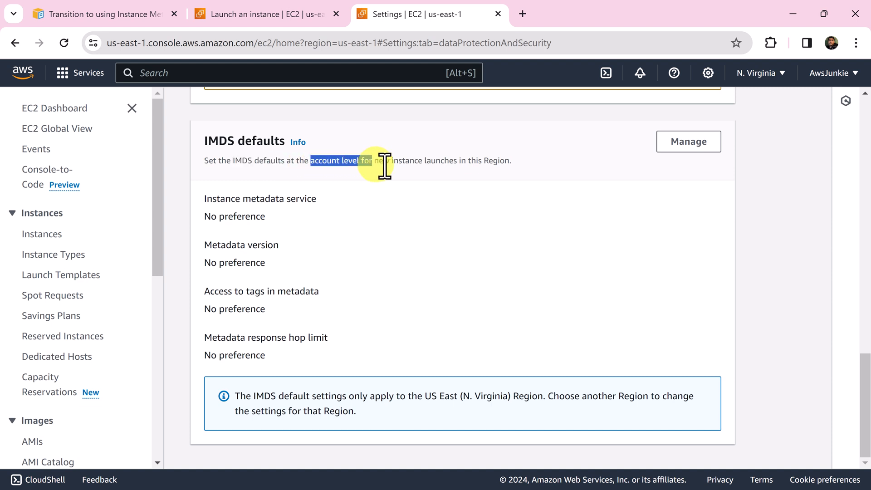
left_click_drag(369, 160, 478, 161)
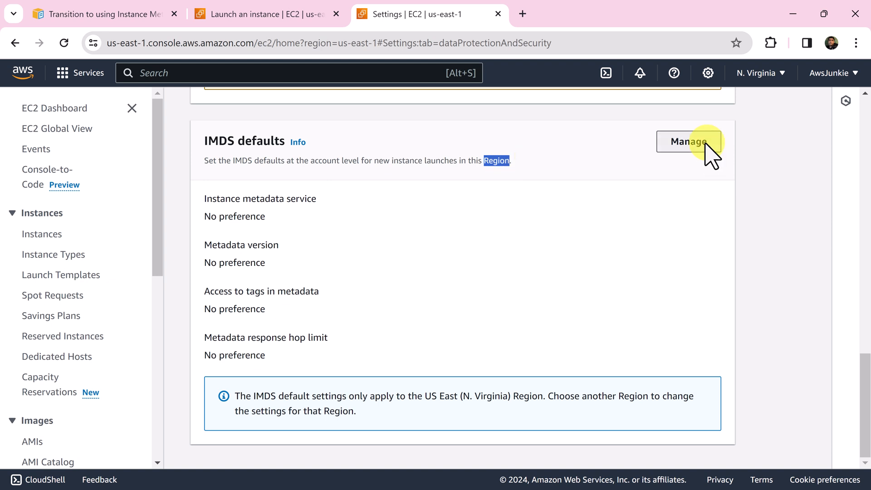
Manage the account IMDS defaults: metadata service Enabled and metadata version V2 only.
left_click(688, 141)
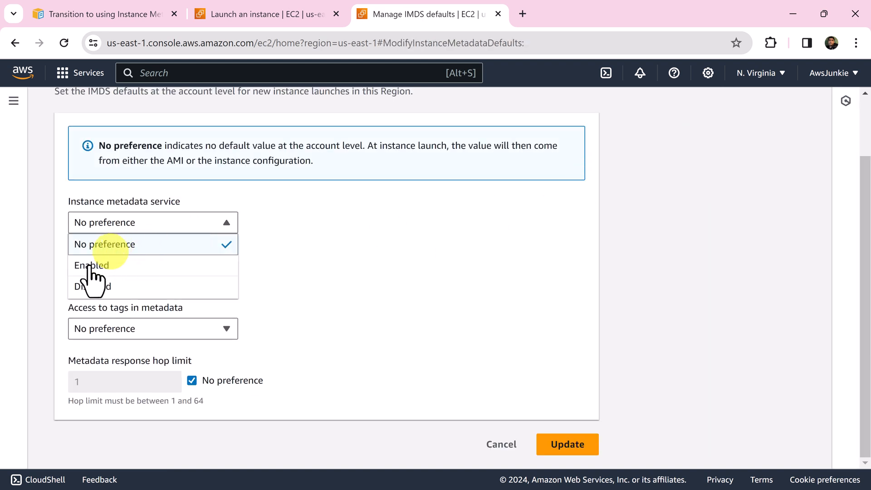
left_click(91, 265)
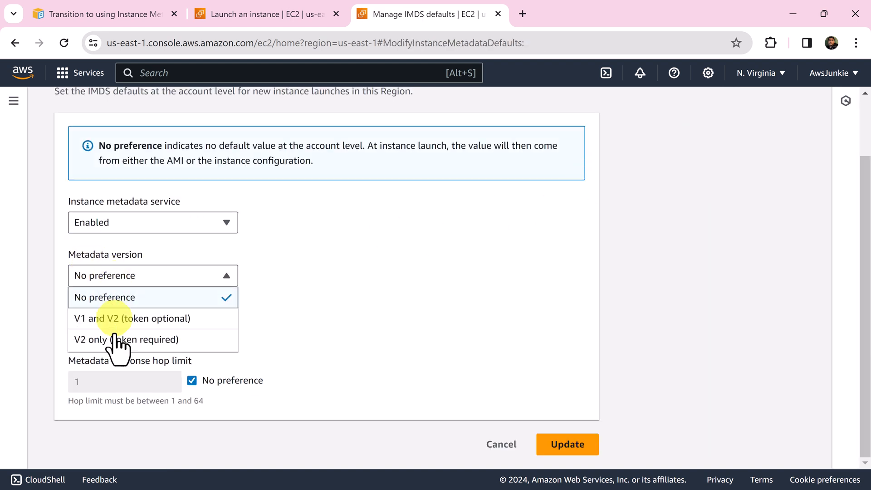
left_click(129, 339)
type("D")
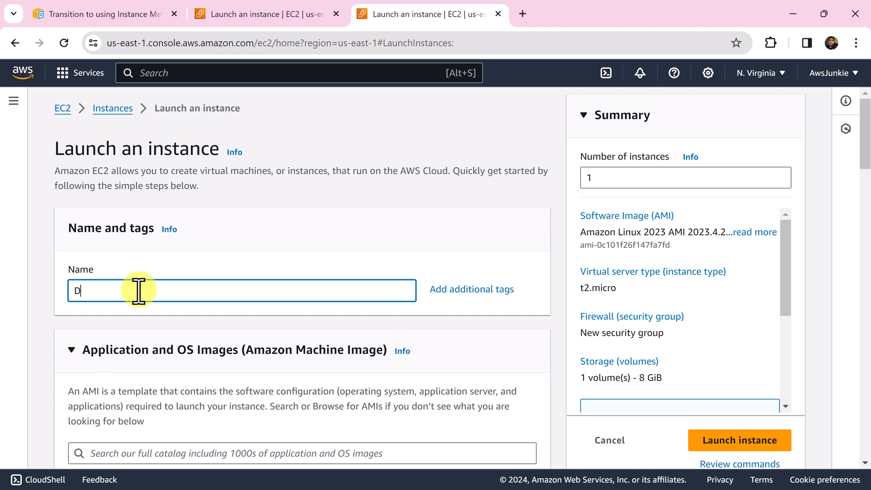
Name the instance DemoInstance, choose a key pair option, and launch it.
type("emoInstance")
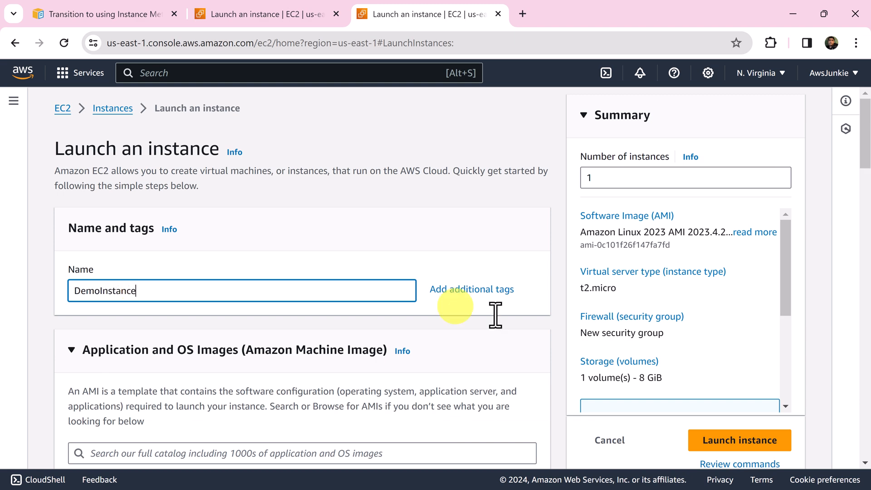
scroll("down", 3)
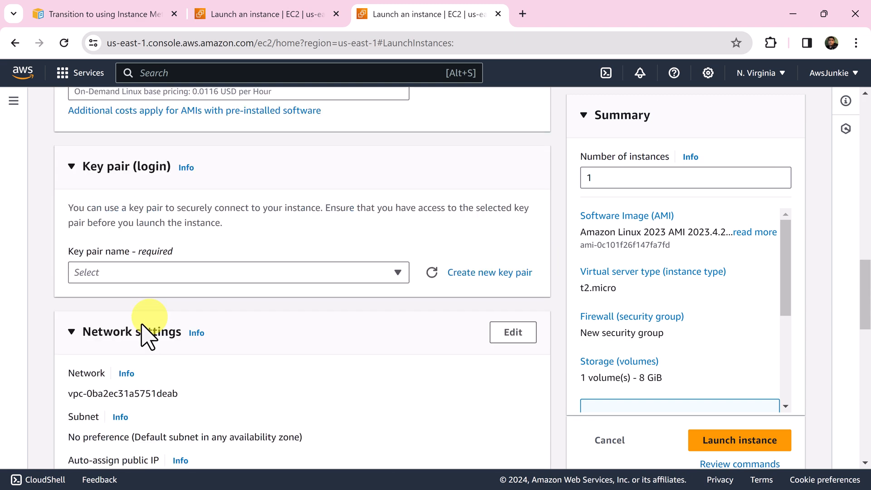
left_click(237, 272)
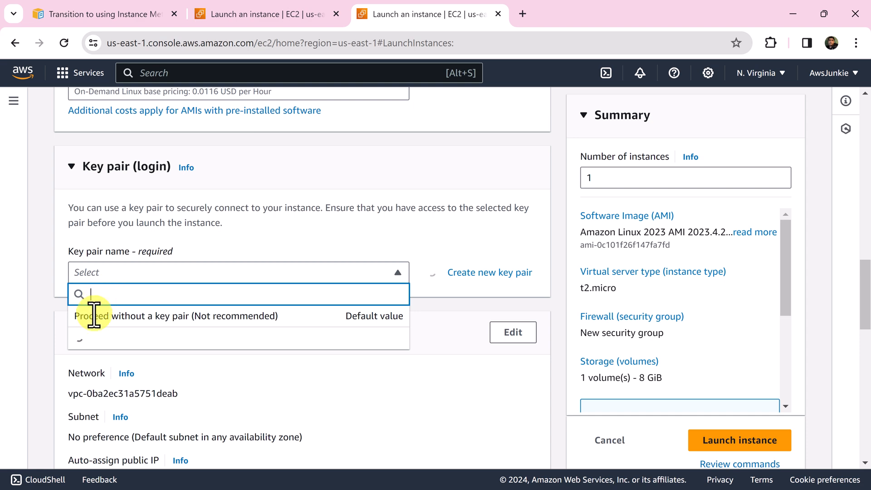
scroll("down", 3)
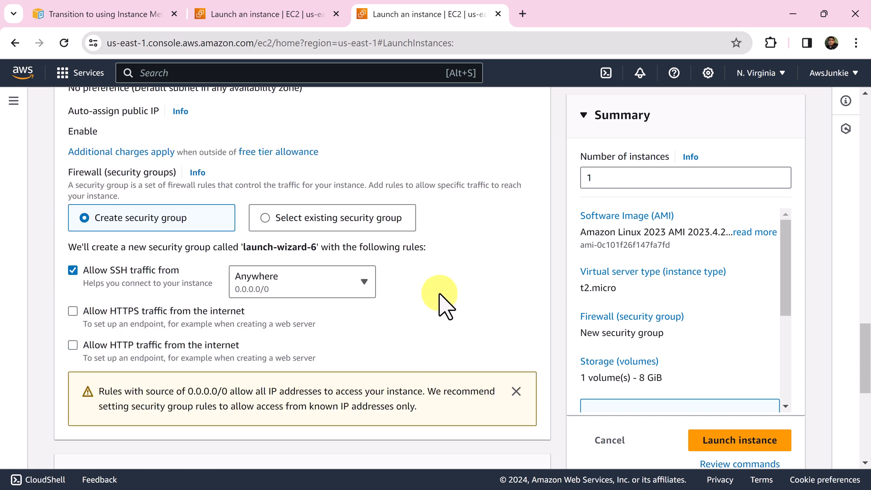
left_click(739, 440)
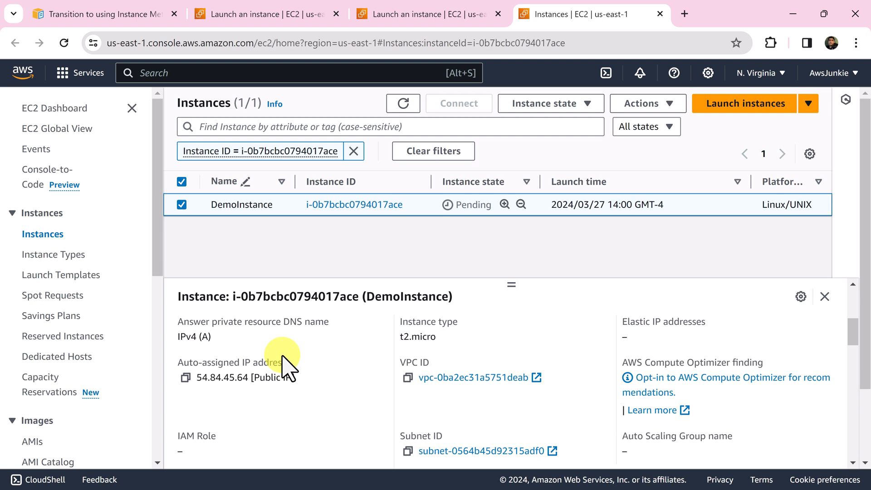
Scroll DemoInstance's details to confirm IMDSv2 Required, then open its Actions menu.
scroll("down", 3)
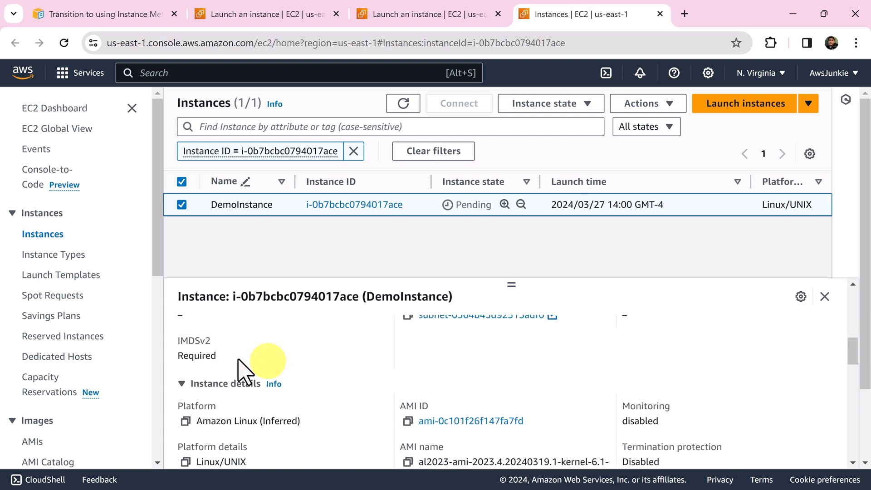
mouse_move(201, 356)
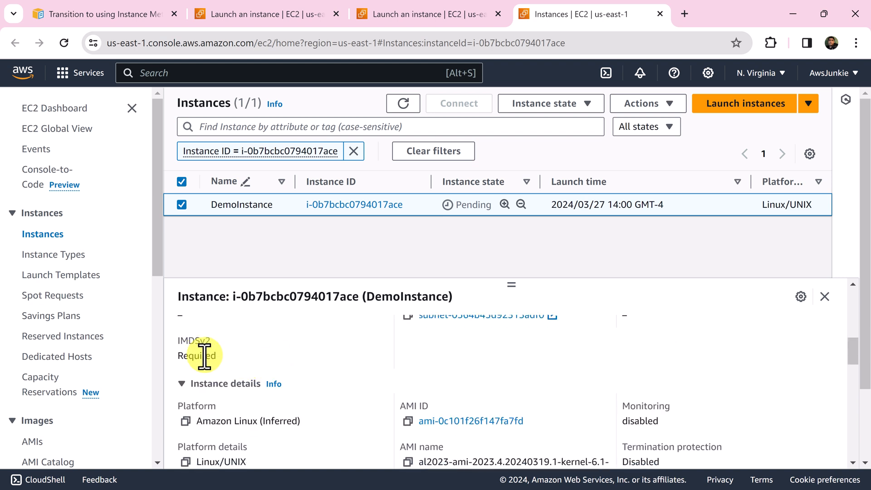
left_click(646, 103)
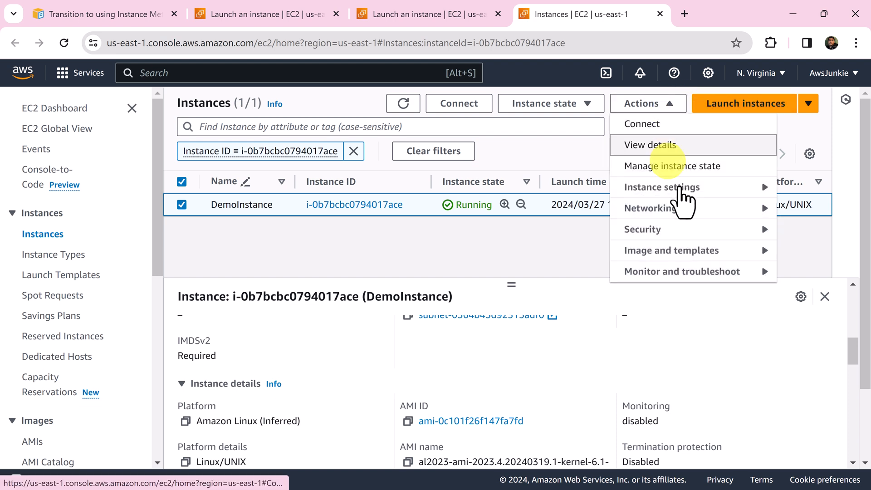